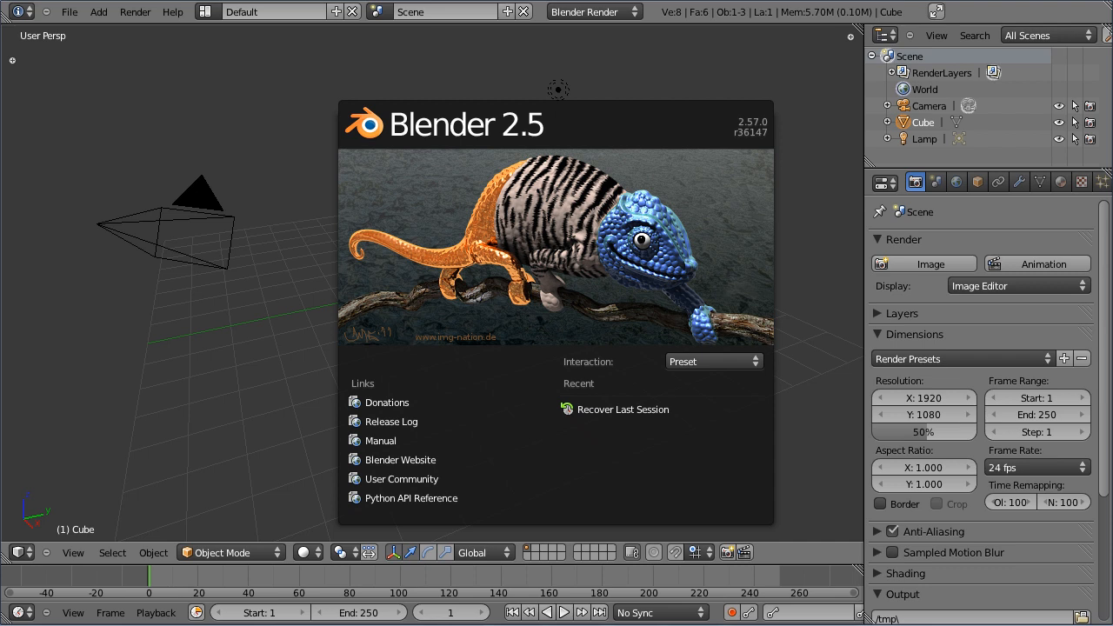
mouse_move(469, 244)
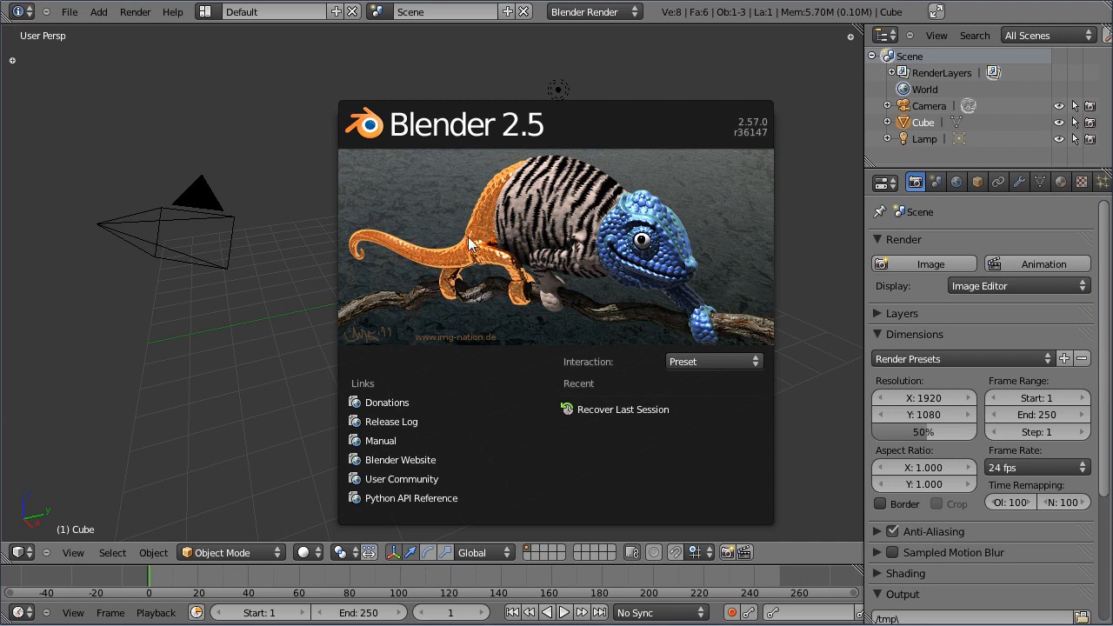
- Dismiss the startup splash screen to reveal the default cube, camera and lamp scene
left_click(469, 244)
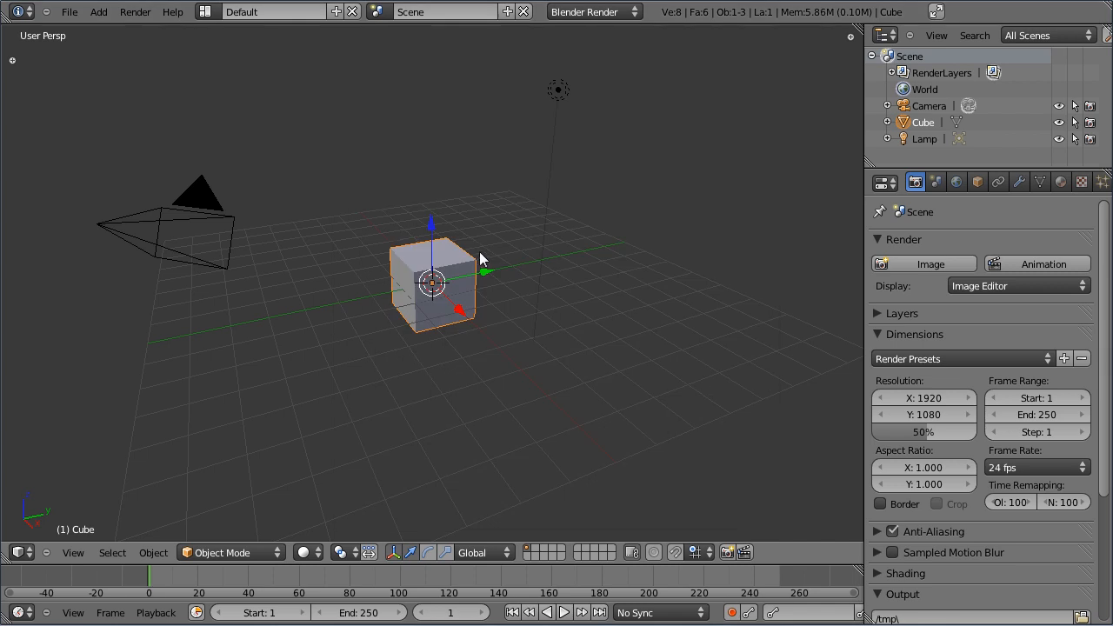
mouse_move(490, 285)
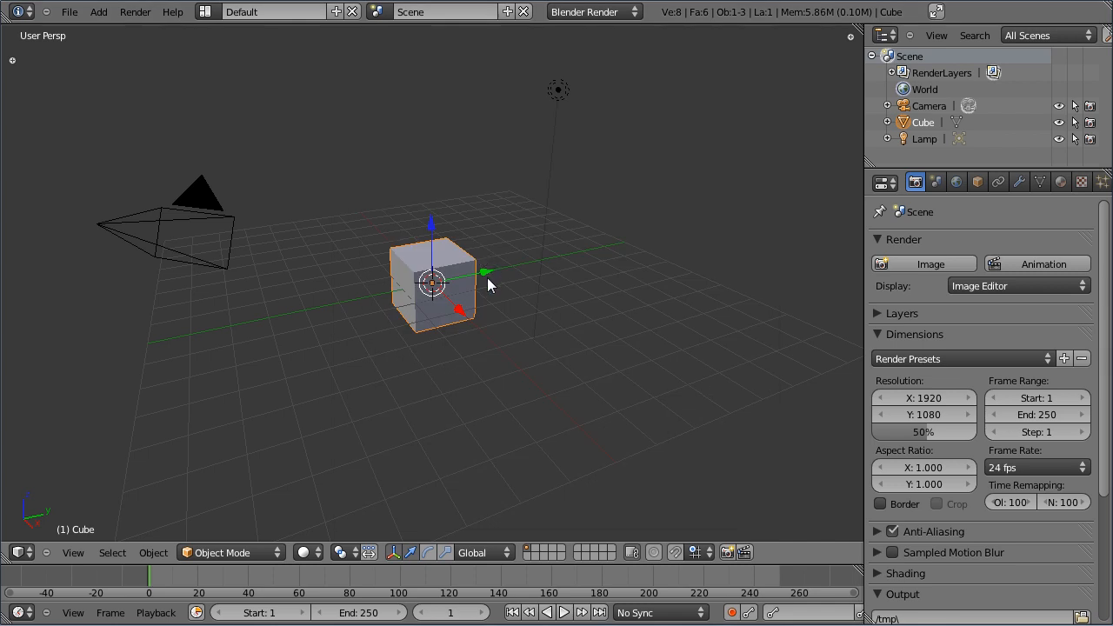
mouse_move(535, 244)
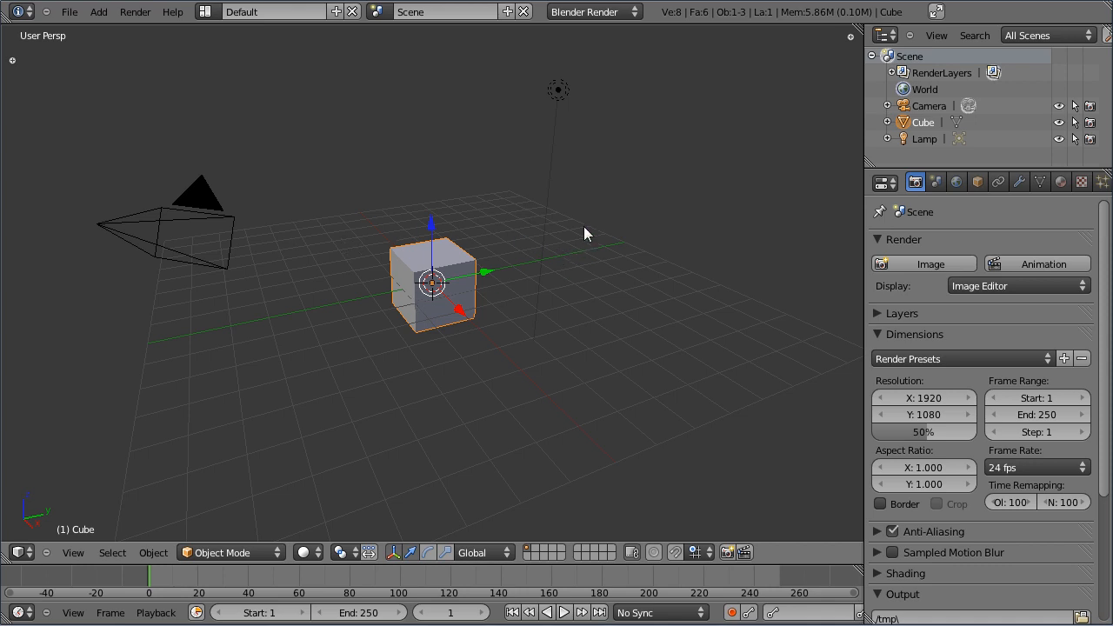
mouse_move(122, 73)
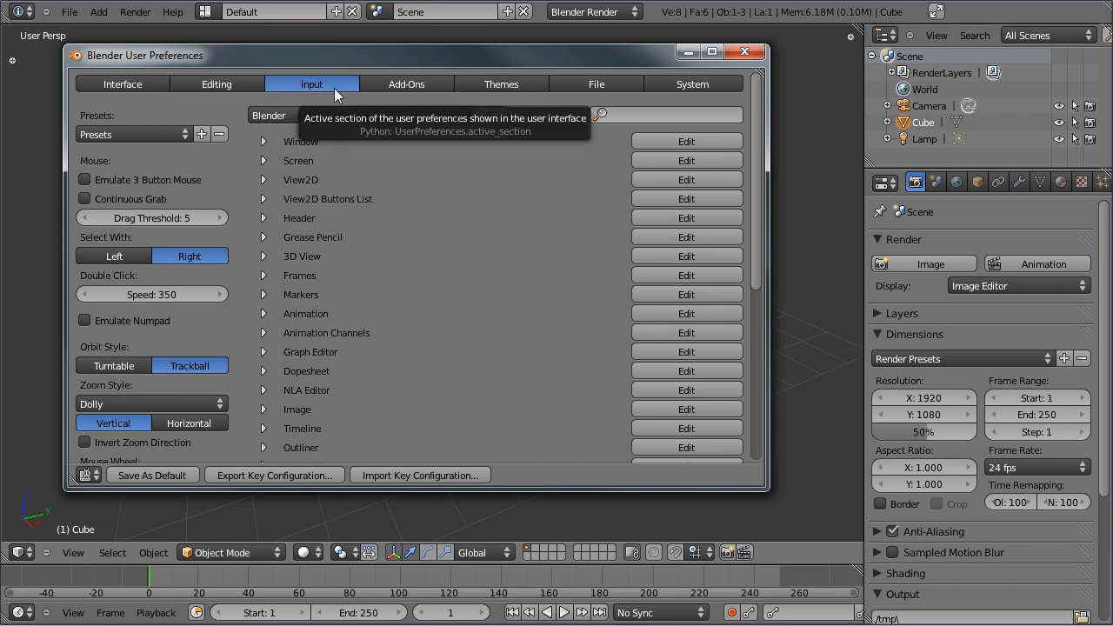
mouse_move(98, 166)
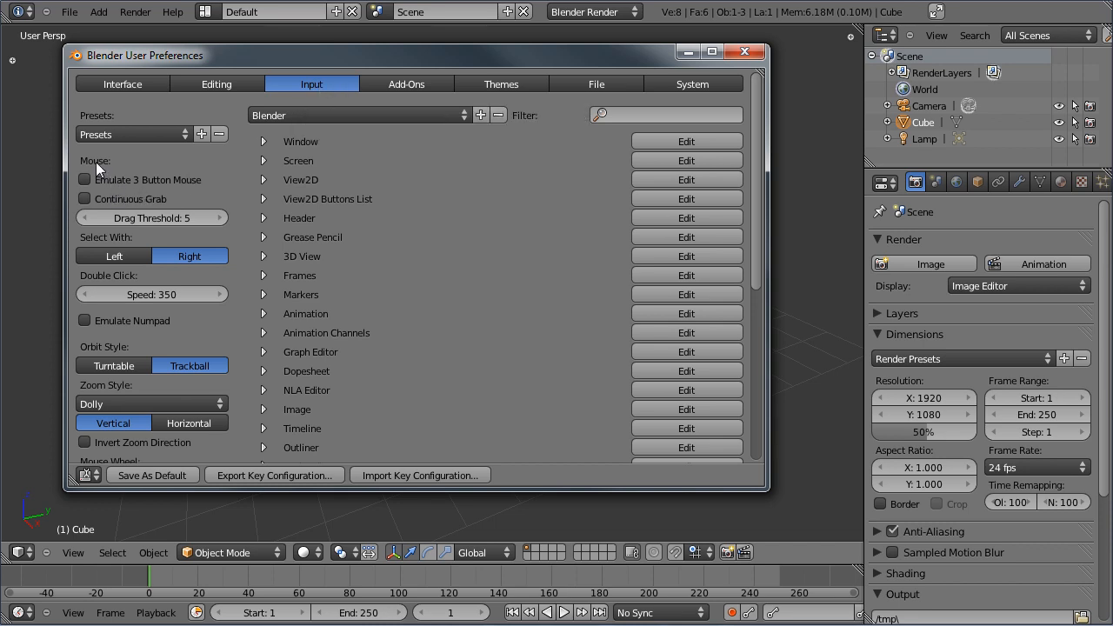
mouse_move(84, 179)
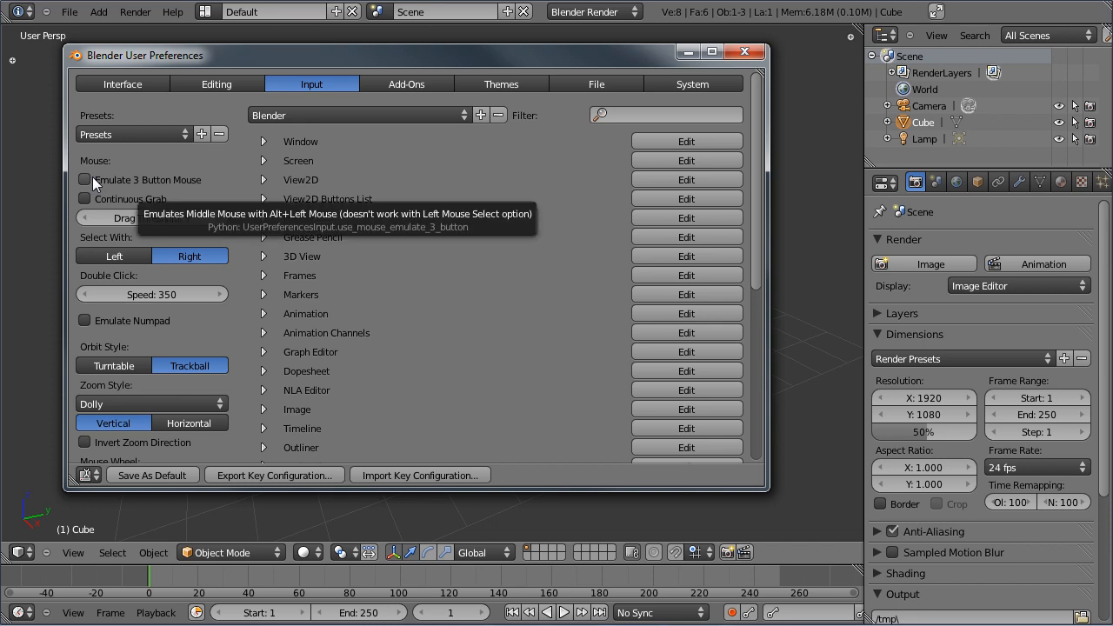
- Tick Emulate 3 Button Mouse in the Input preferences
left_click(84, 179)
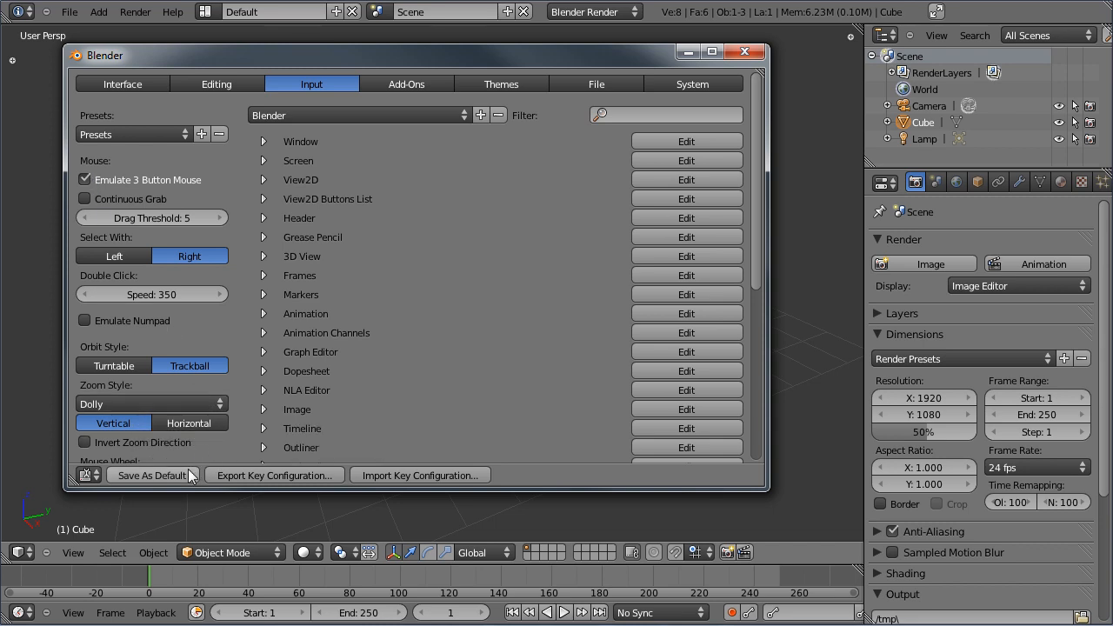
mouse_move(152, 474)
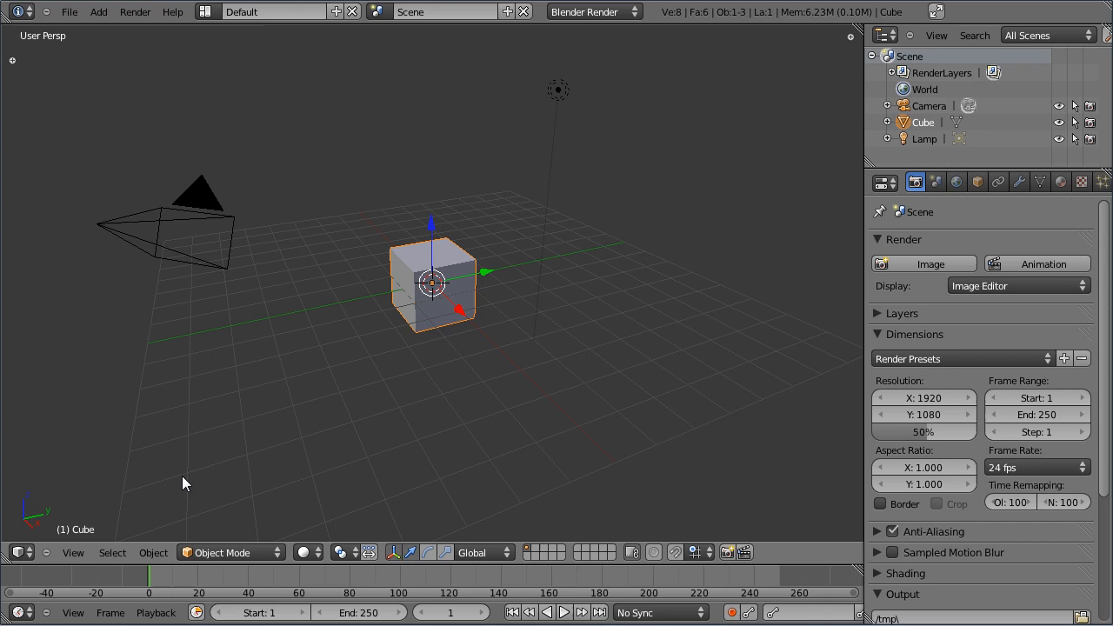
mouse_move(419, 393)
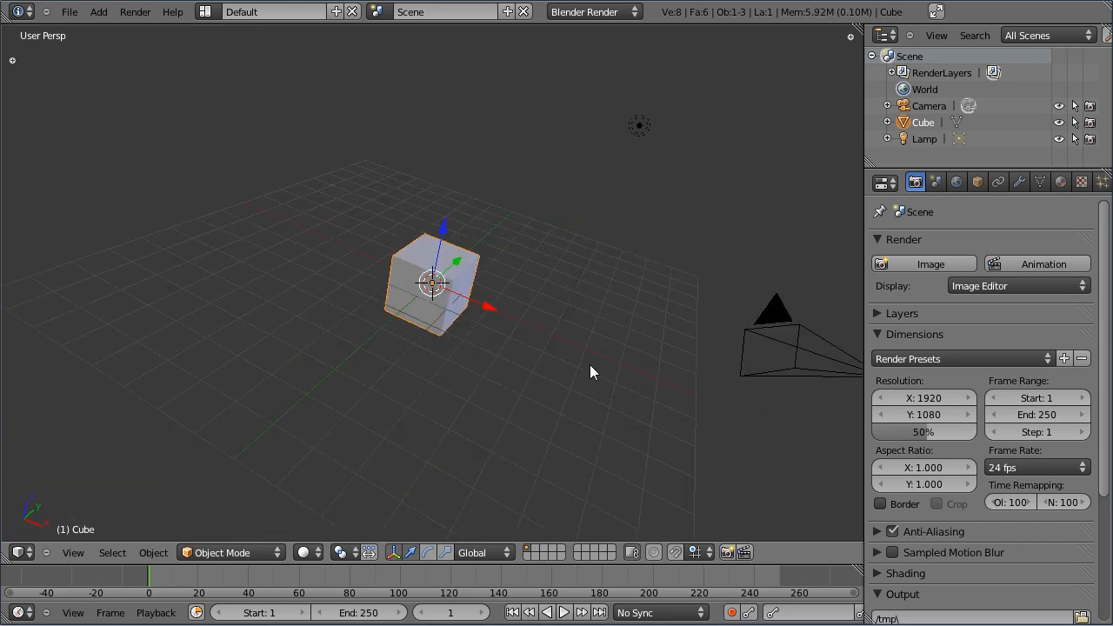
- Orbit the 3D viewport around the cube with Alt+left-drag
left_click_drag(592, 373, 459, 405)
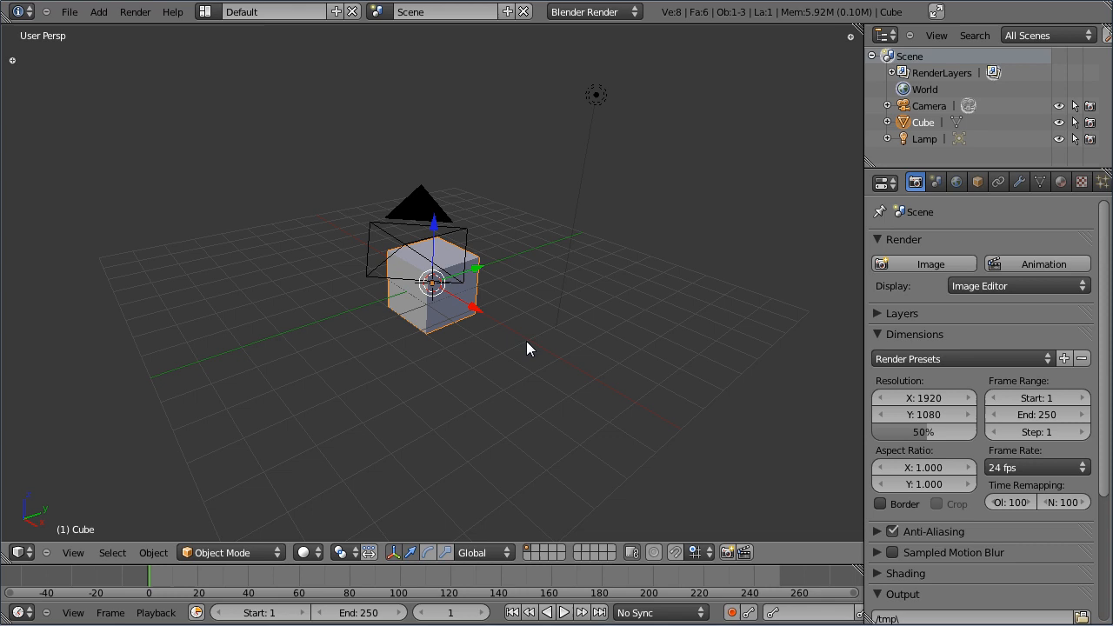
mouse_move(253, 151)
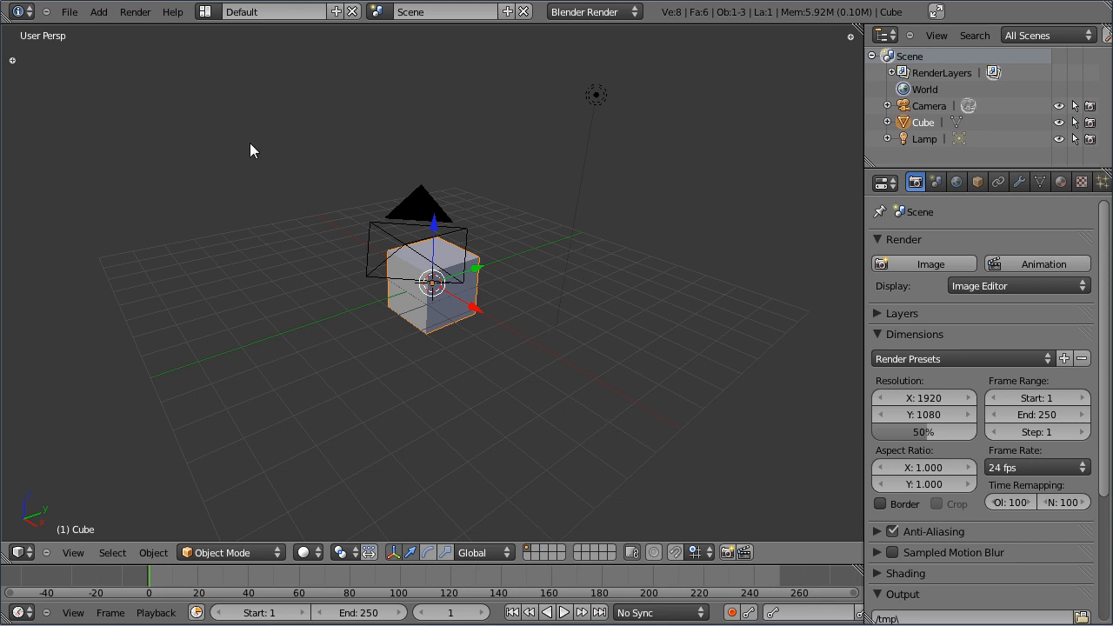
mouse_move(52, 339)
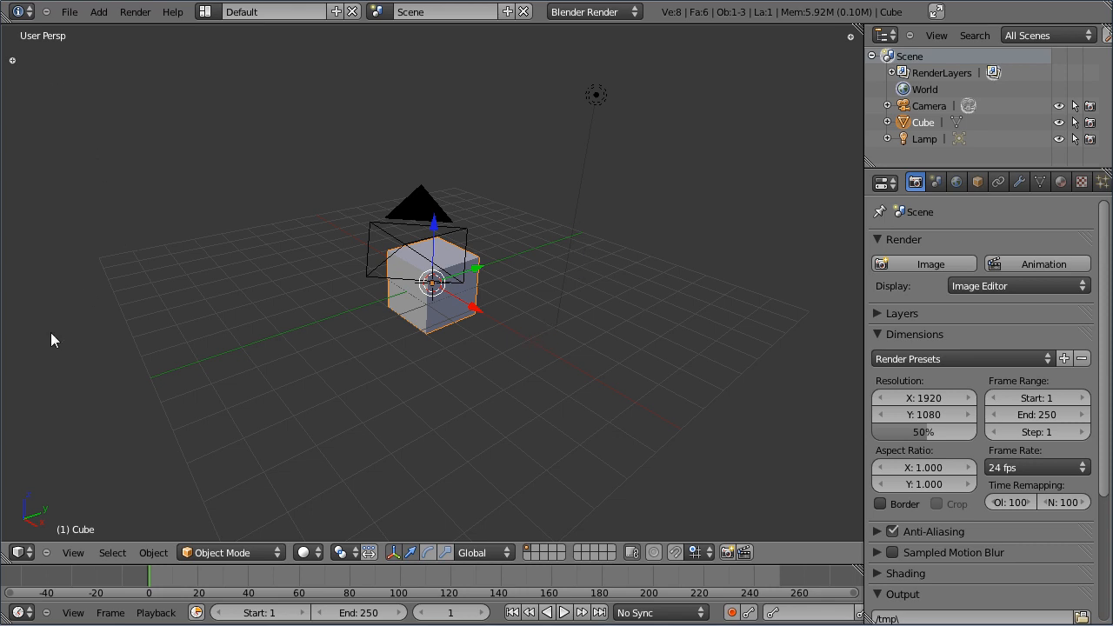